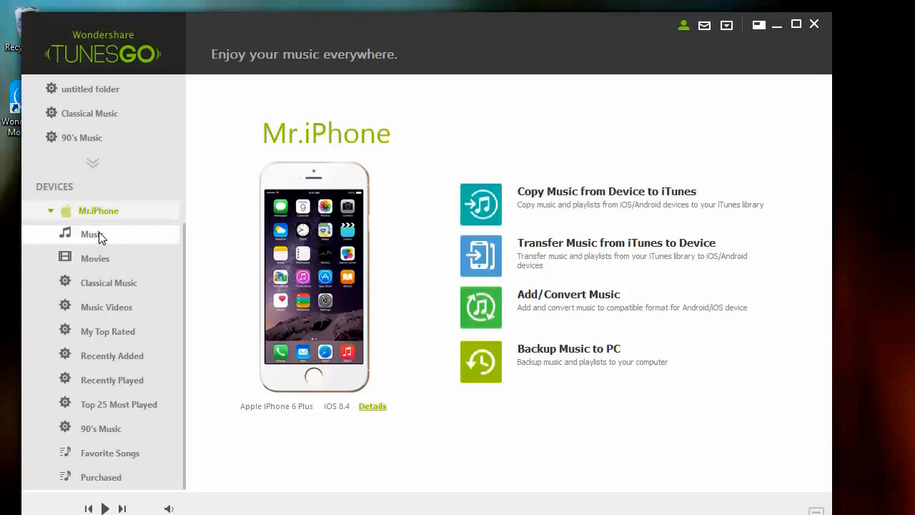
Select all songs in the iPhone's Music library and bring up the Export to menu.
{"action": "left_click", "coordinate": [90, 234]}
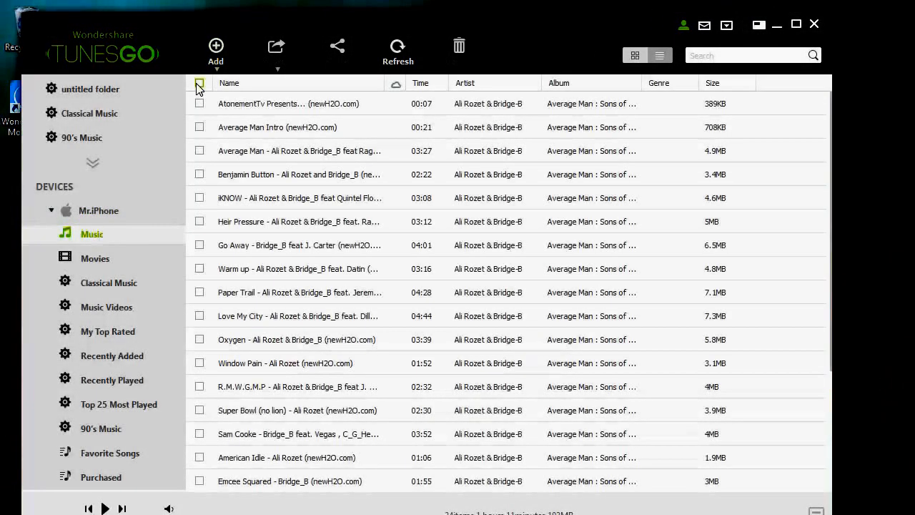
{"action": "left_click", "coordinate": [200, 83]}
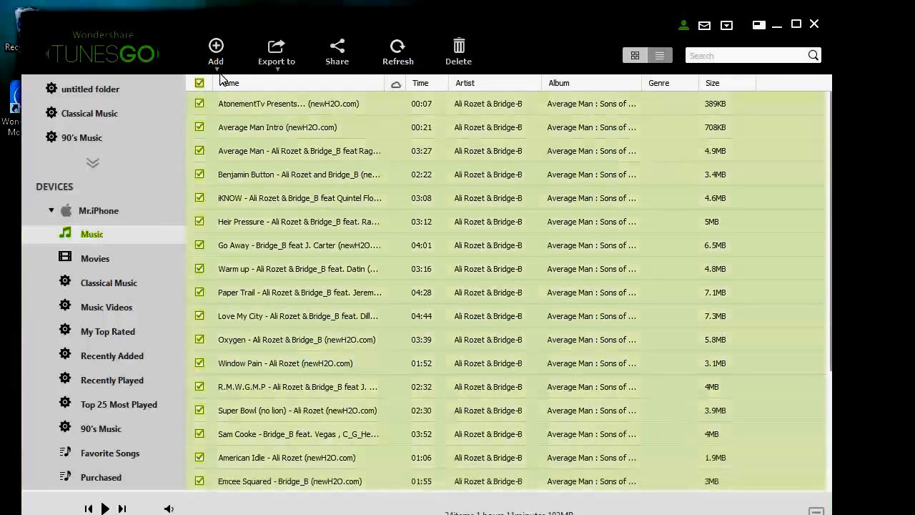
{"action": "left_click", "coordinate": [276, 46]}
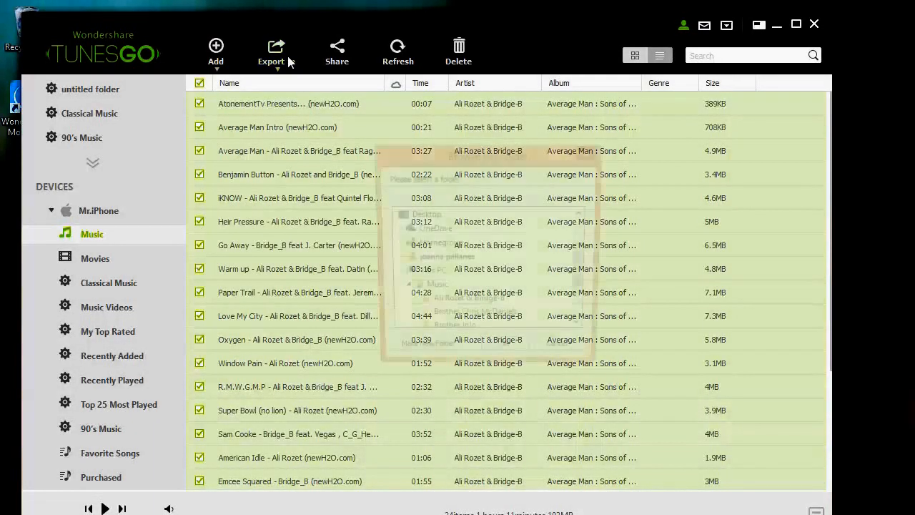
Choose Export to PC as the destination for the checked iPhone songs.
{"action": "left_click", "coordinate": [276, 48]}
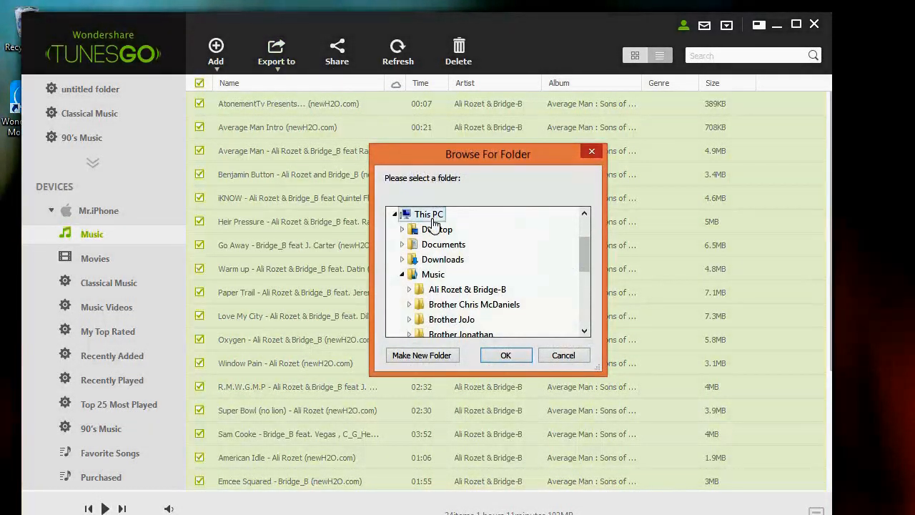
{"action": "mouse_move", "coordinate": [434, 223]}
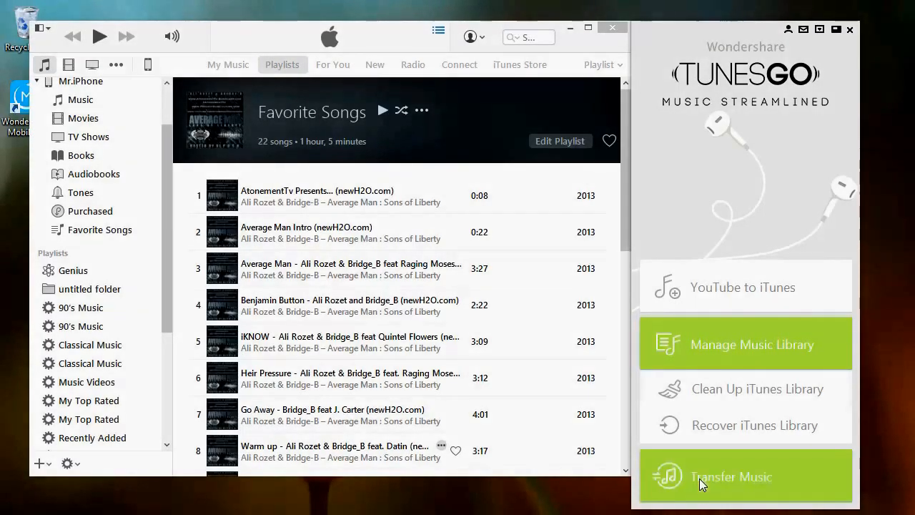
Switch TunesGo's compact panel to the Transfer Music view for the iPhone.
{"action": "left_click", "coordinate": [733, 477]}
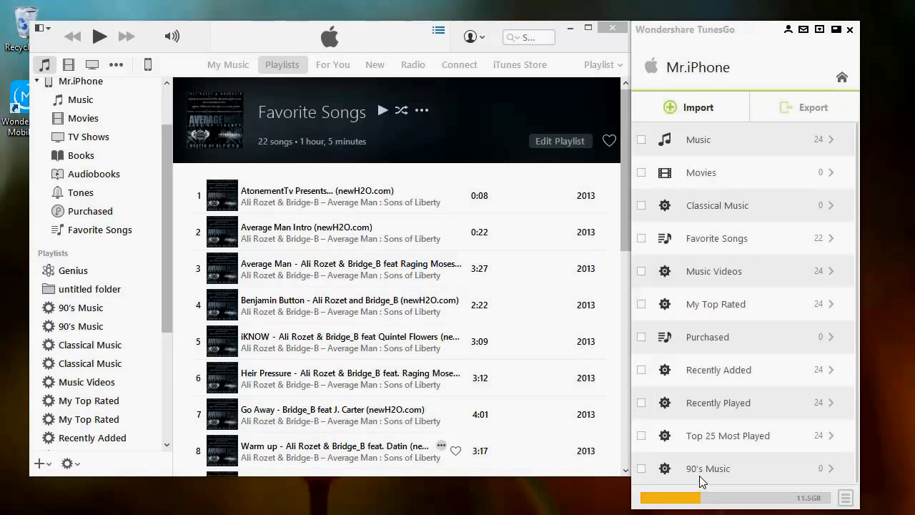
Check the iPhone's Music category and bring up its Export destination choices.
{"action": "left_click", "coordinate": [641, 140]}
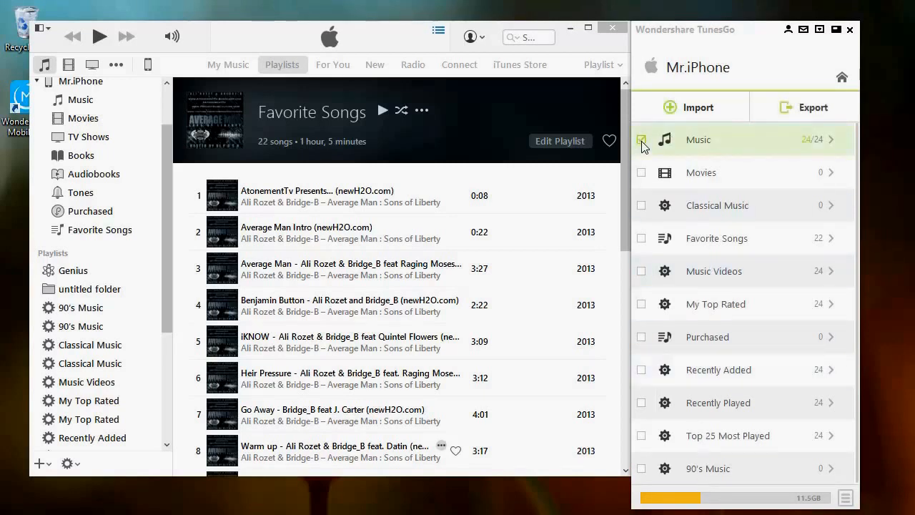
{"action": "left_click", "coordinate": [803, 105]}
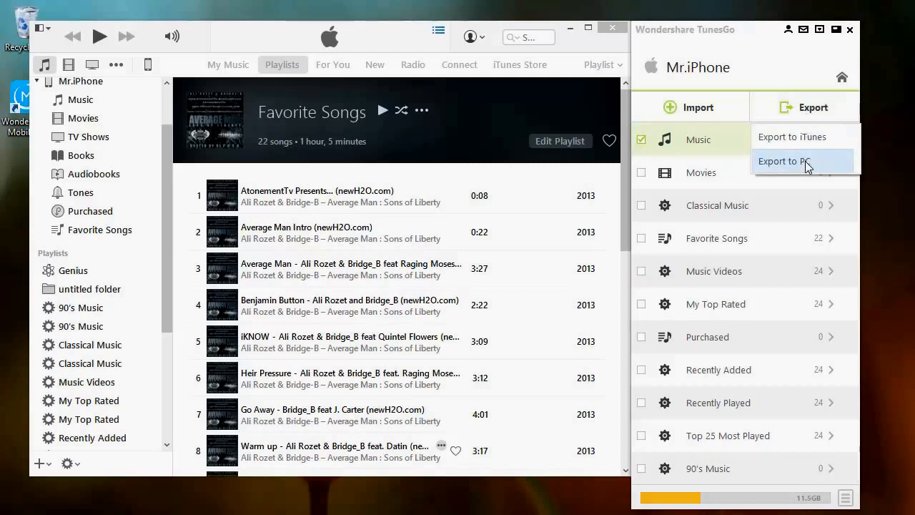
{"action": "mouse_move", "coordinate": [806, 179]}
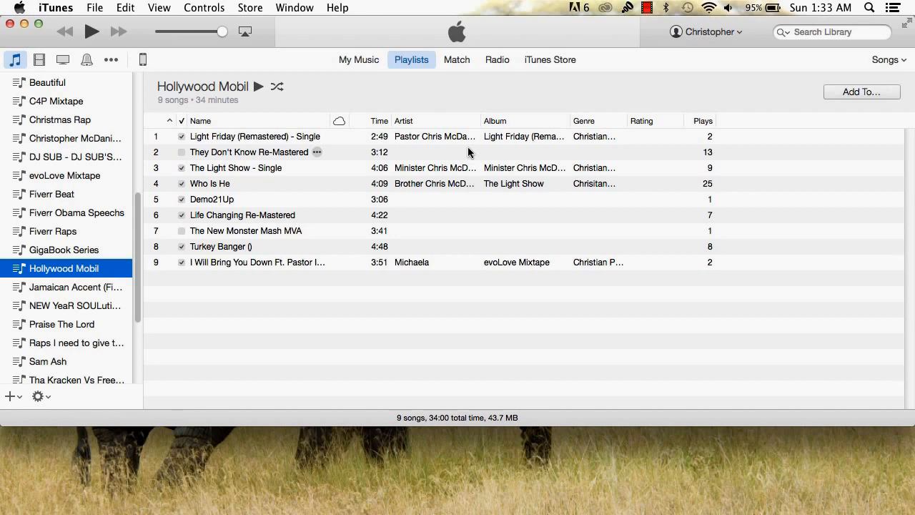
Show the options menu for the Hollywood Mobil playlist via the sidebar gear.
{"action": "left_click", "coordinate": [37, 397]}
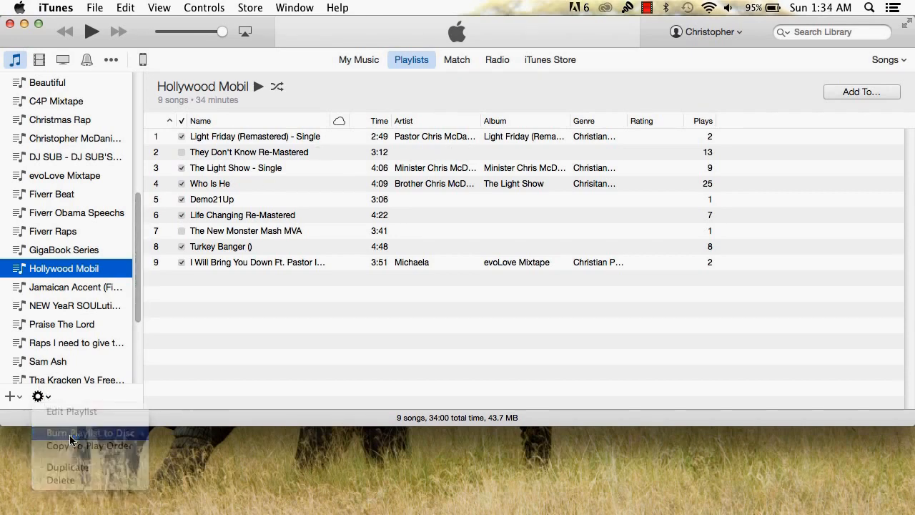
Burn the Hollywood Mobil playlist to disc as an Audio CD, after briefly trying MP3 CD.
{"action": "left_click", "coordinate": [68, 432]}
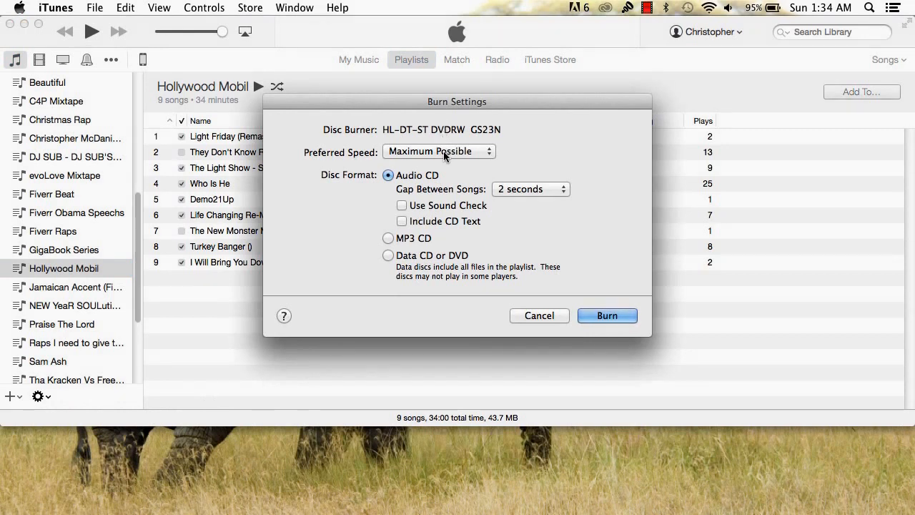
{"action": "mouse_move", "coordinate": [388, 246]}
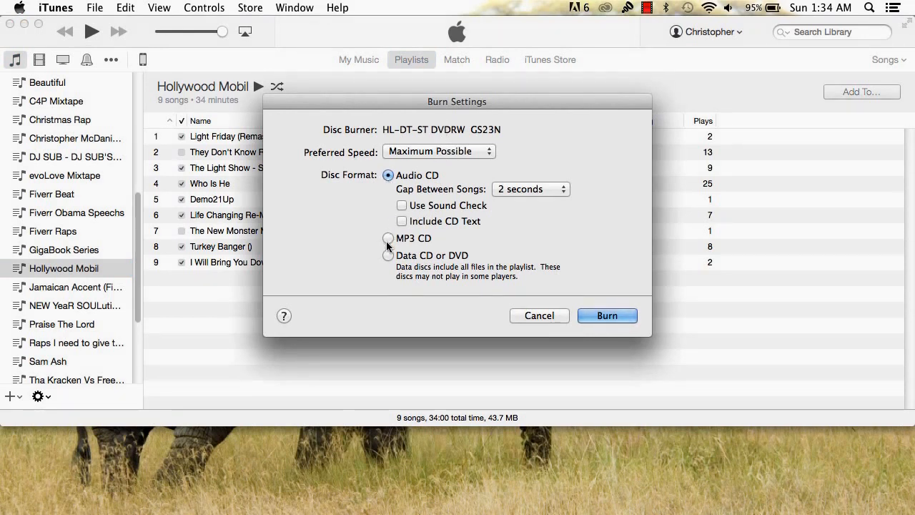
{"action": "left_click", "coordinate": [388, 237]}
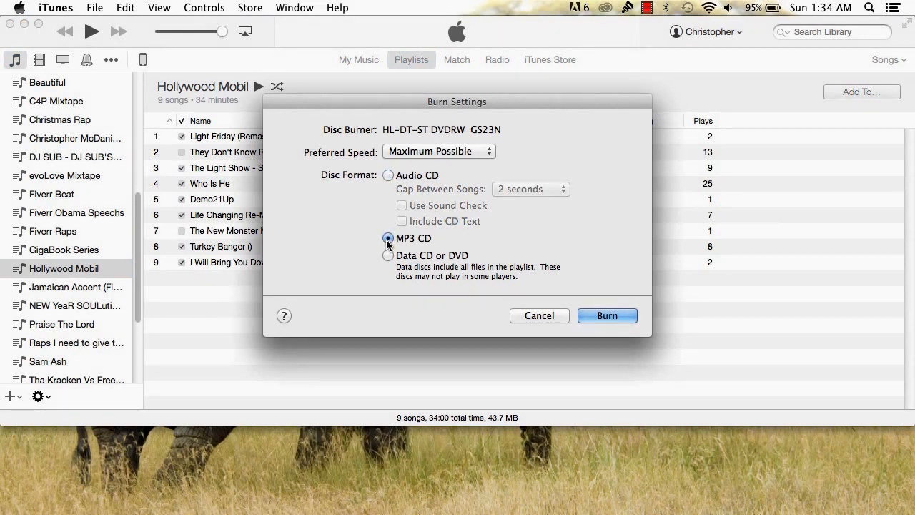
{"action": "left_click", "coordinate": [388, 175]}
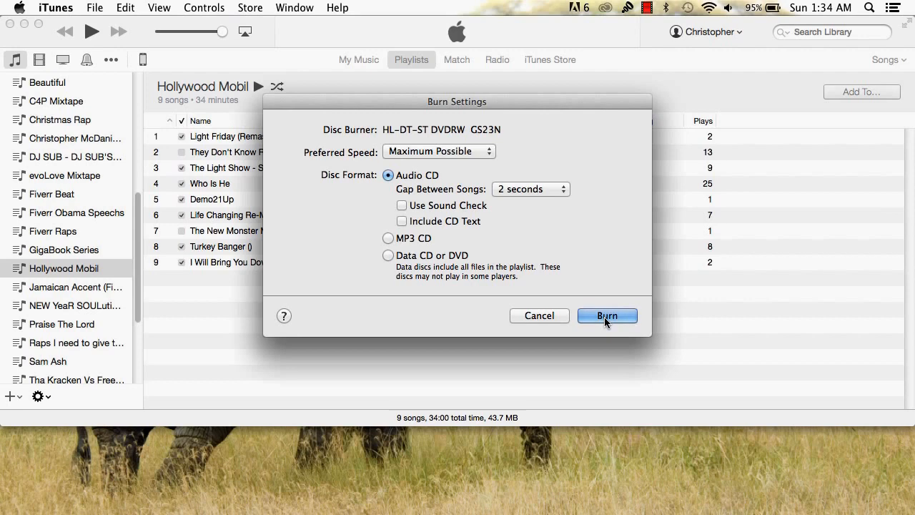
{"action": "left_click", "coordinate": [606, 316]}
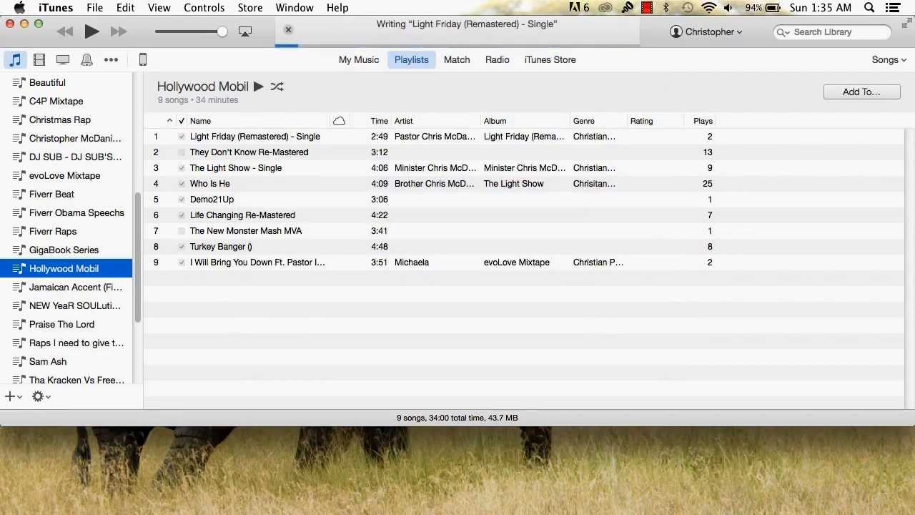